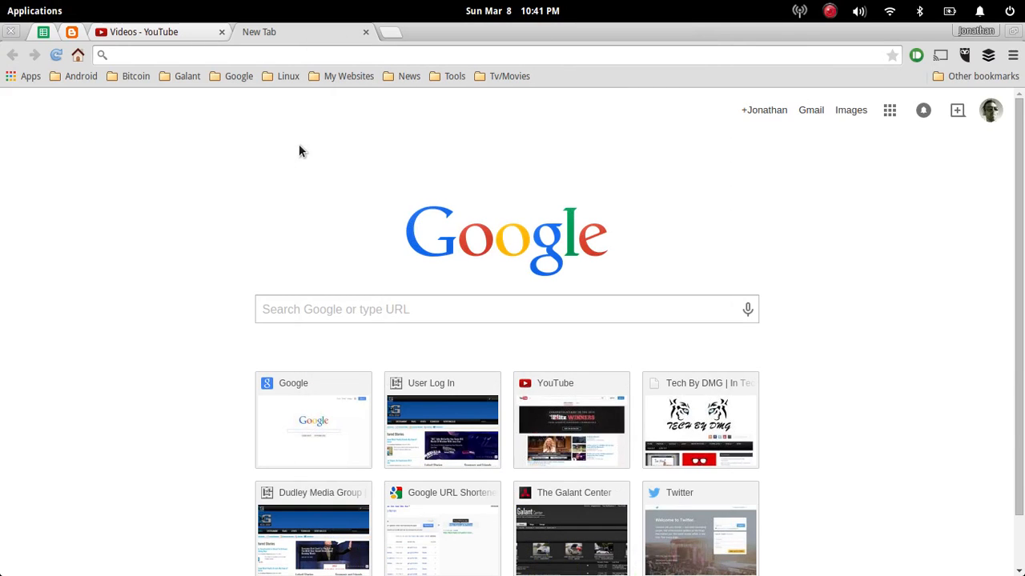
mouse_move(753, 18)
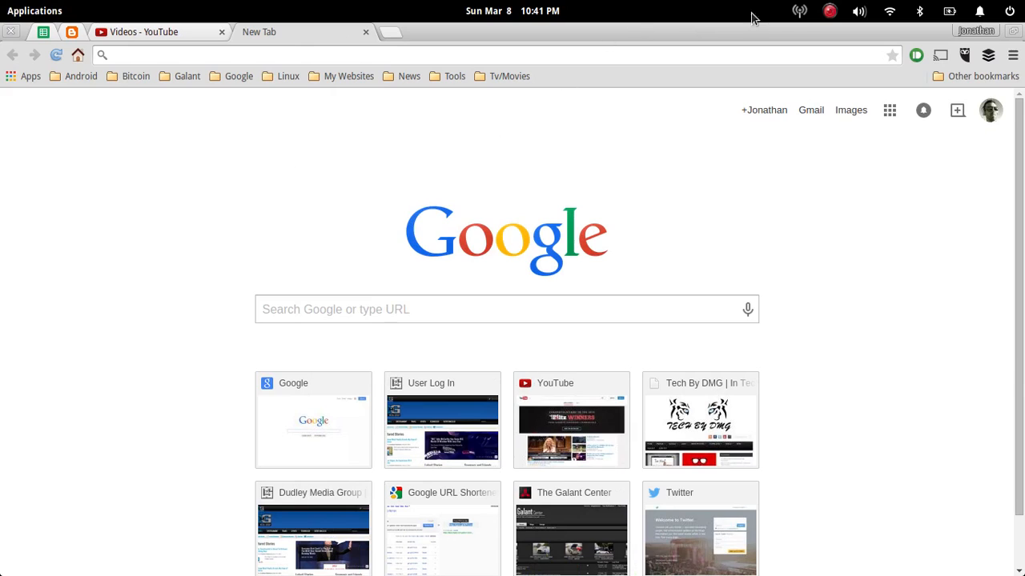
mouse_move(807, 24)
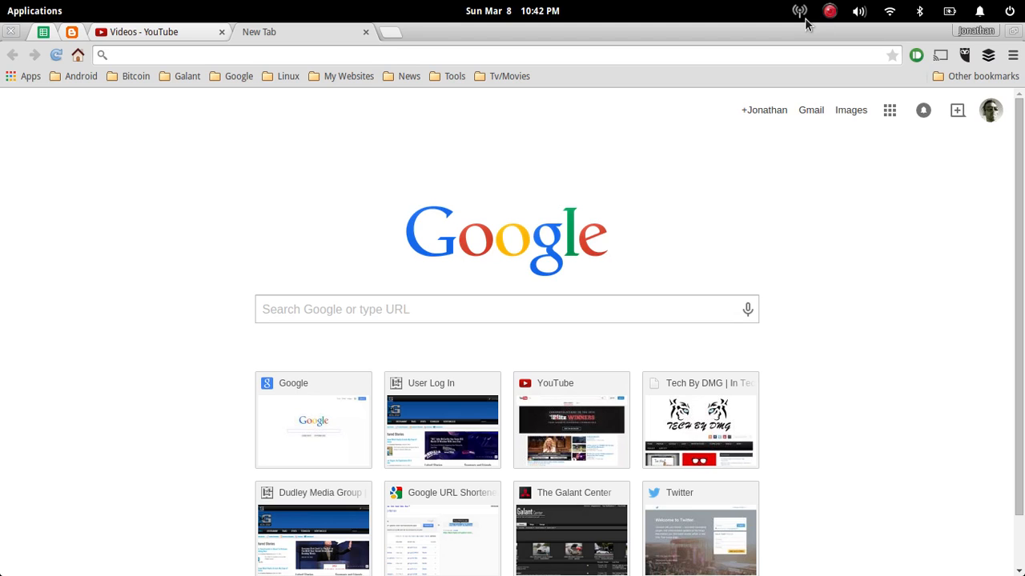
mouse_move(207, 7)
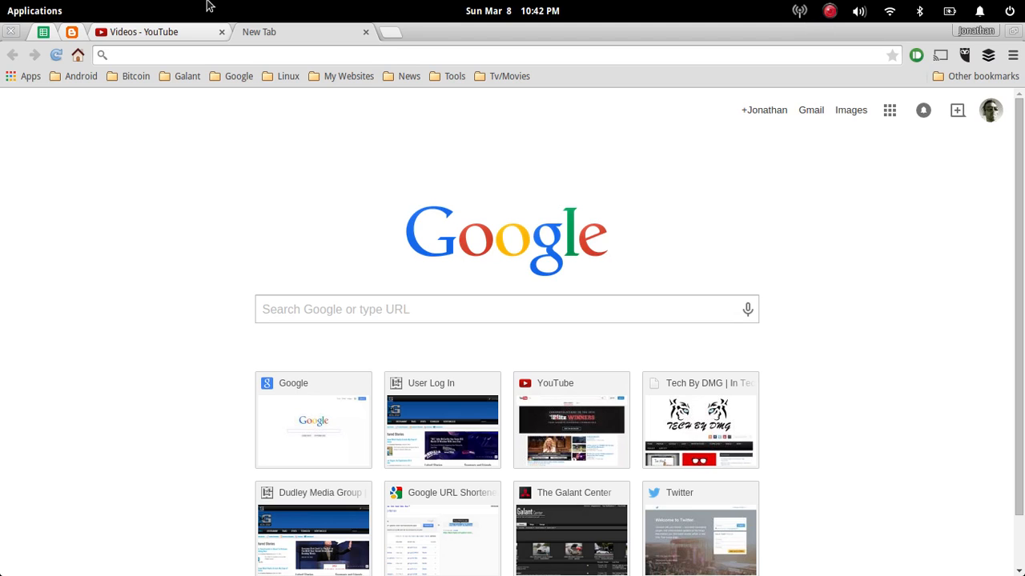
- Launch Radio Tray from the Applications menu and switch the tray icon to the Covers station
click(34, 10)
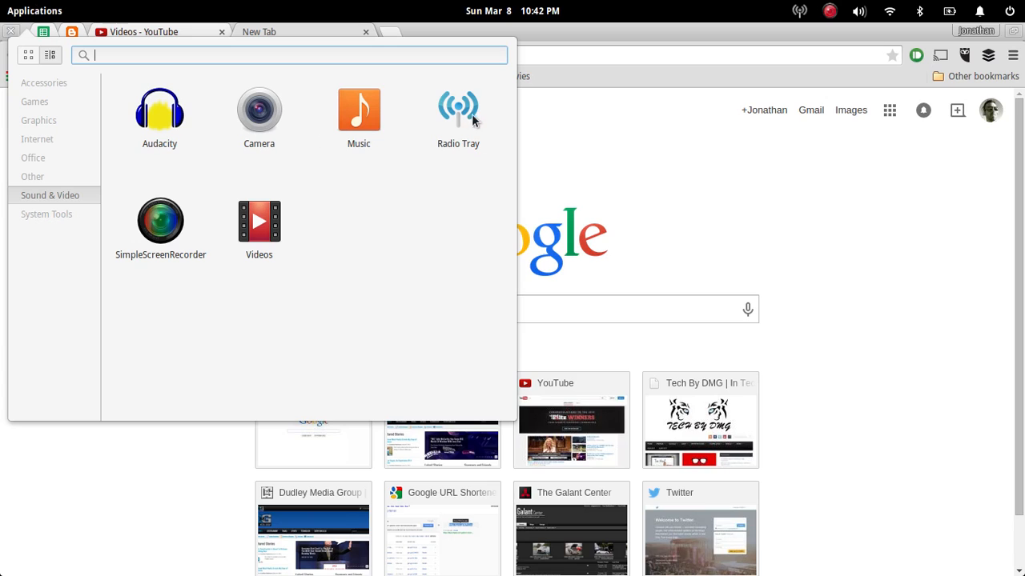
mouse_move(468, 146)
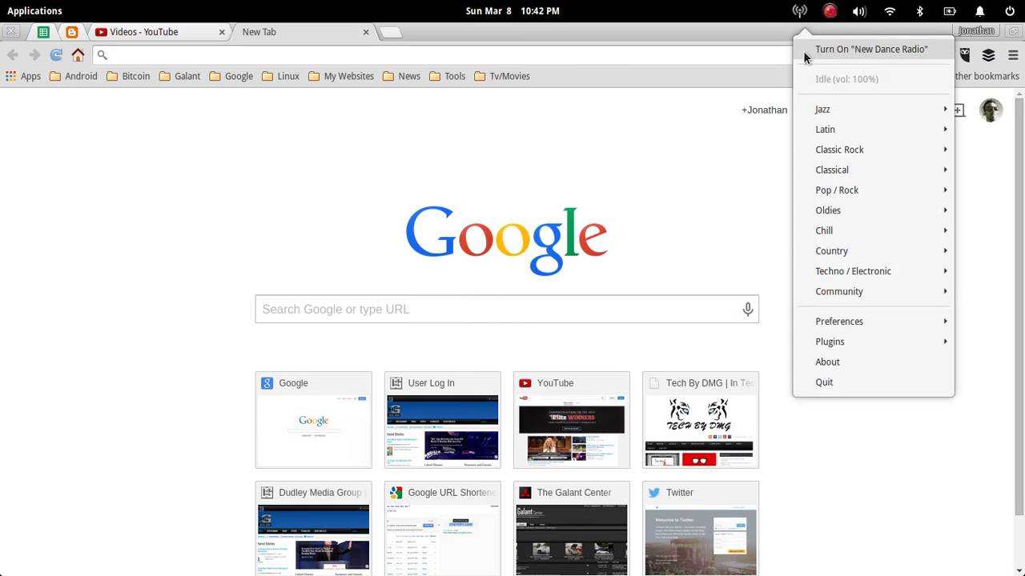
mouse_move(838, 291)
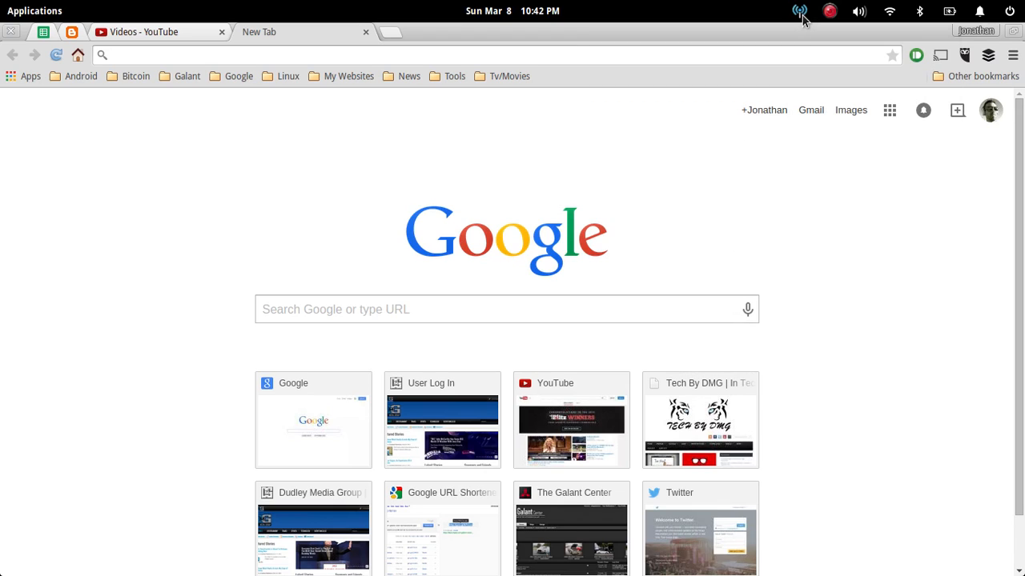
mouse_move(797, 19)
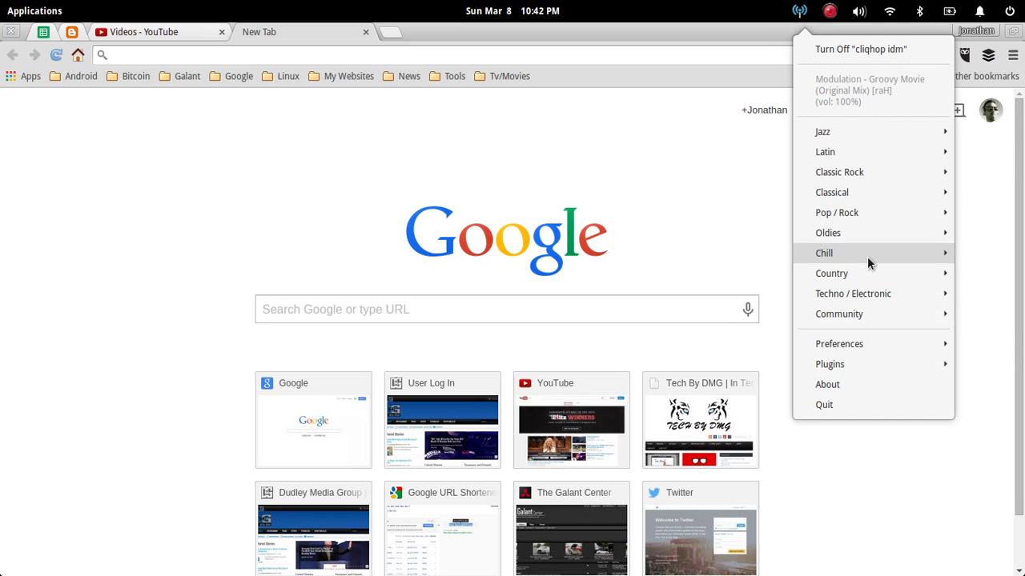
mouse_move(873, 152)
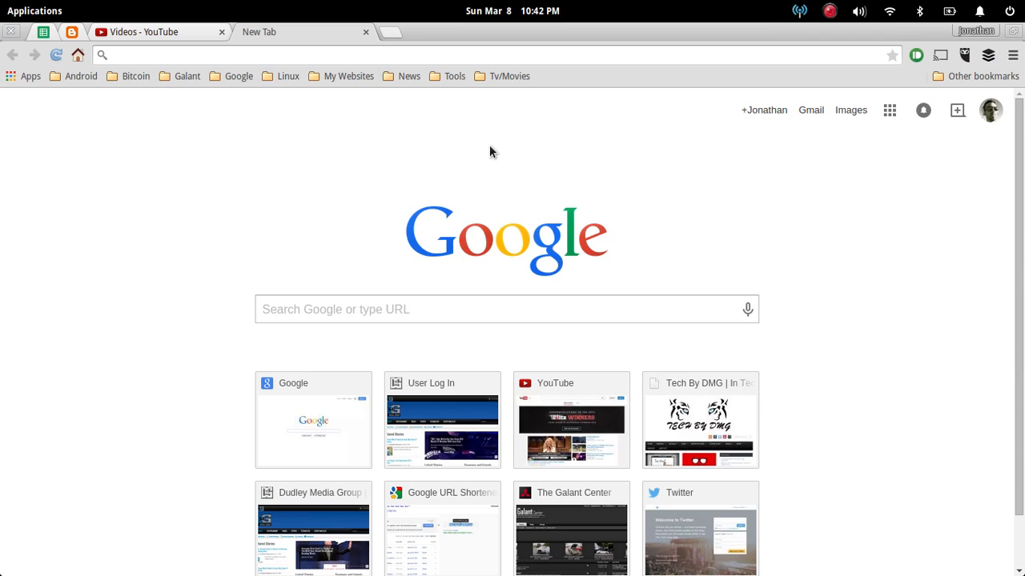
mouse_move(492, 151)
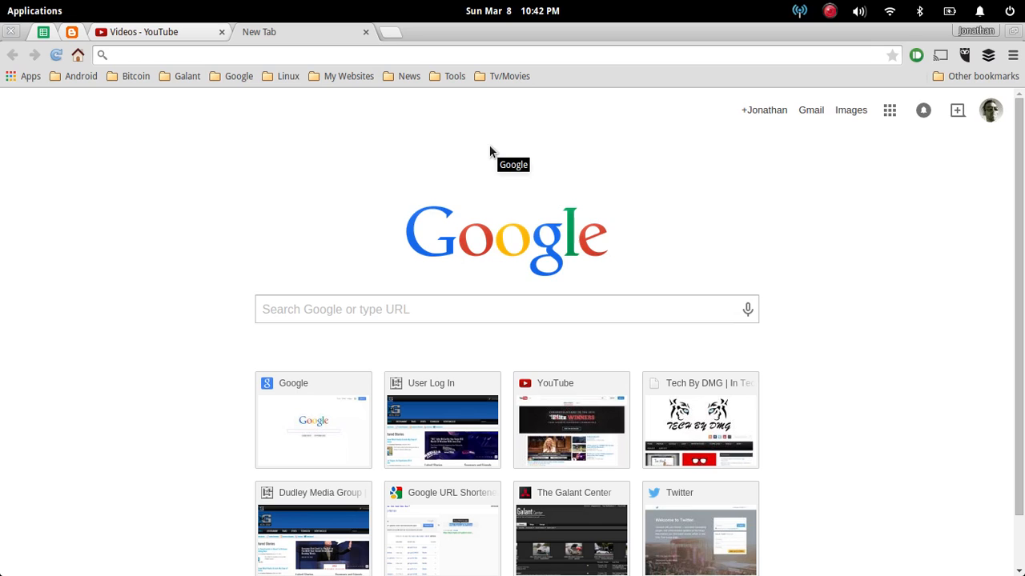
mouse_move(767, 132)
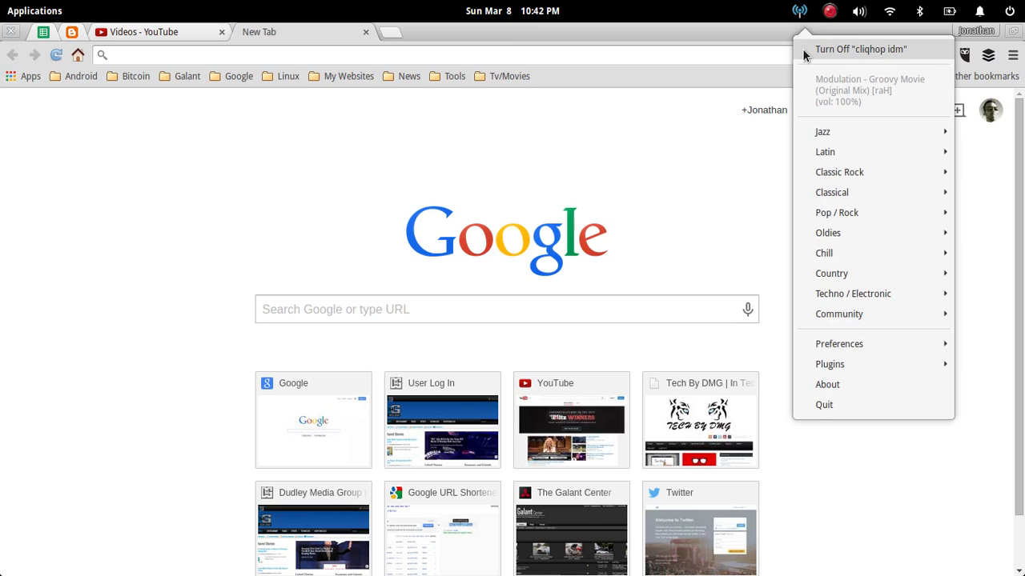
mouse_move(839, 173)
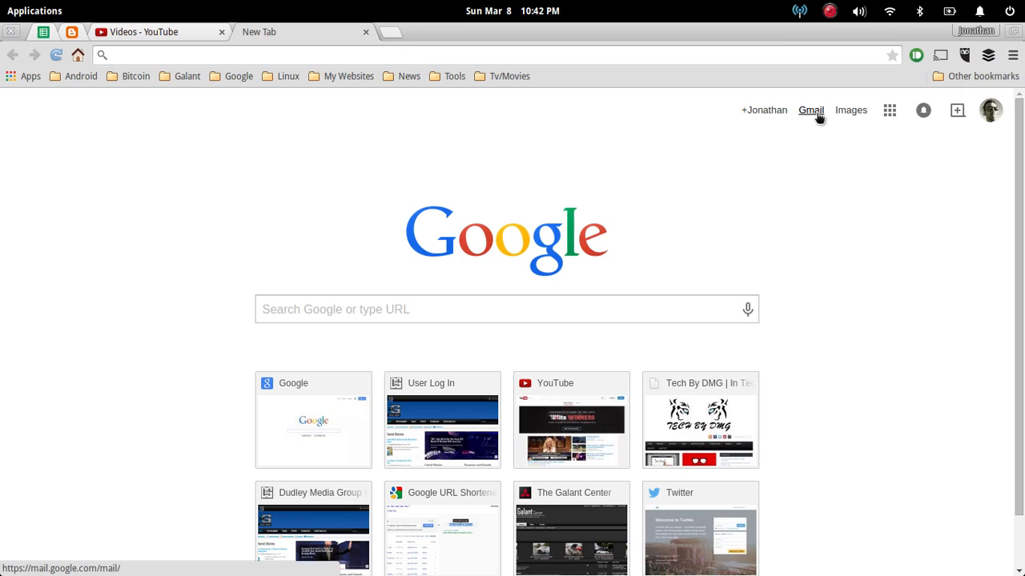
mouse_move(752, 196)
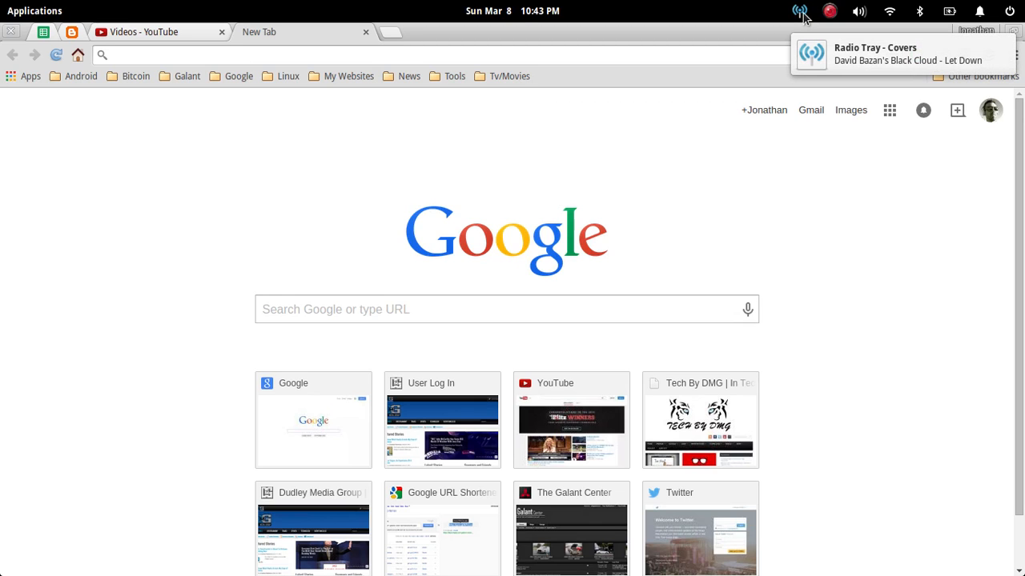
click(799, 12)
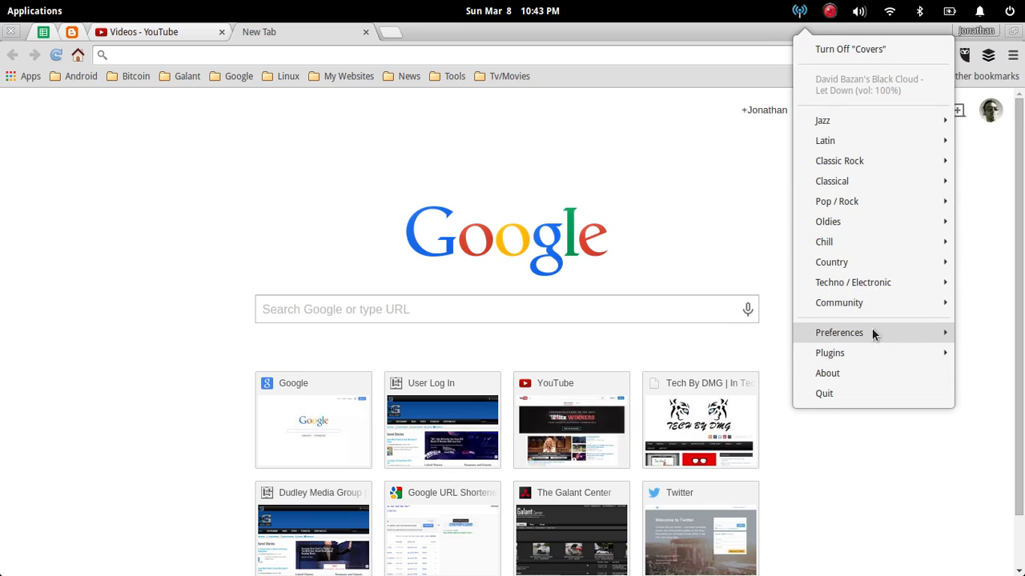
click(714, 272)
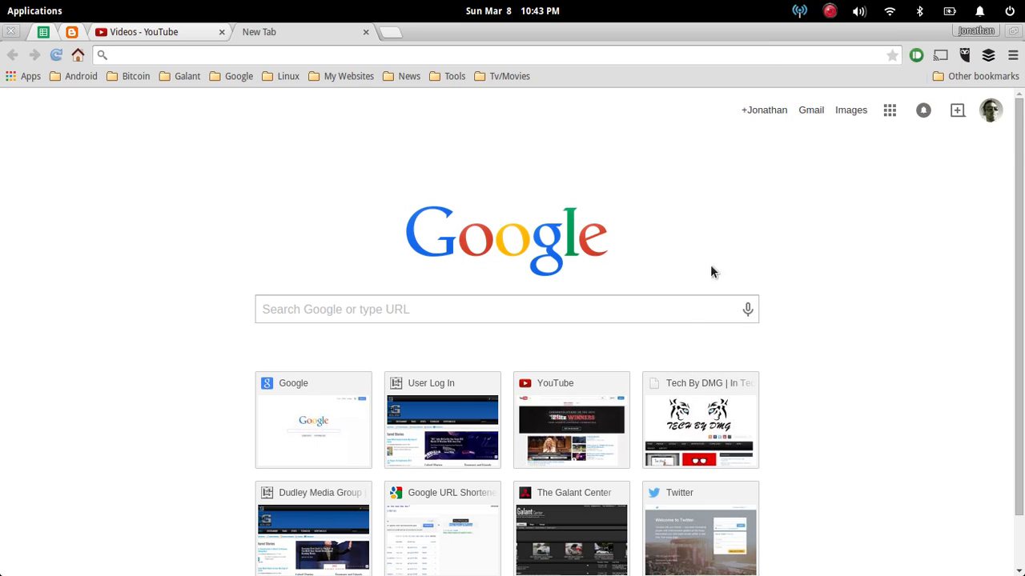
click(829, 10)
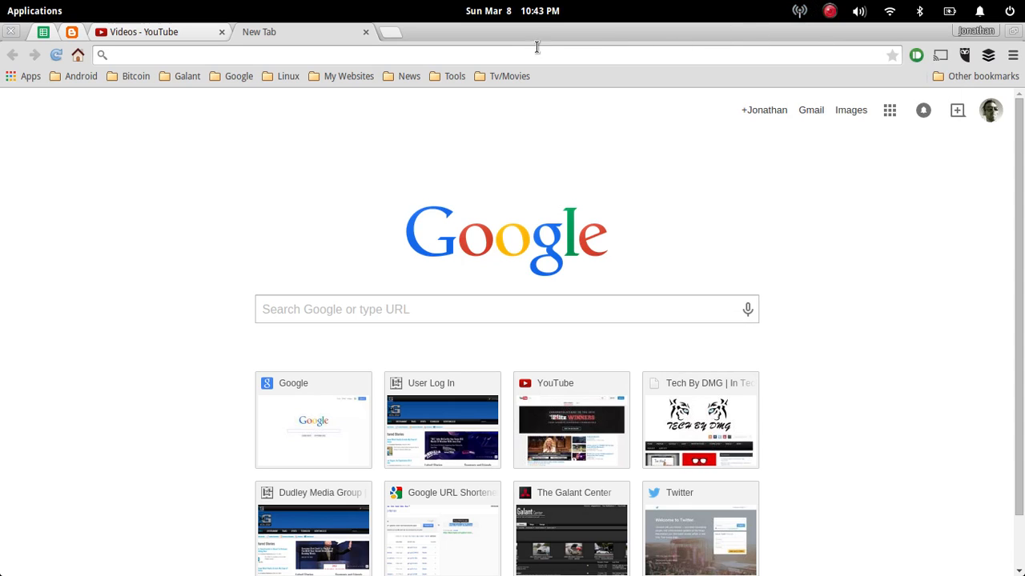
mouse_move(450, 180)
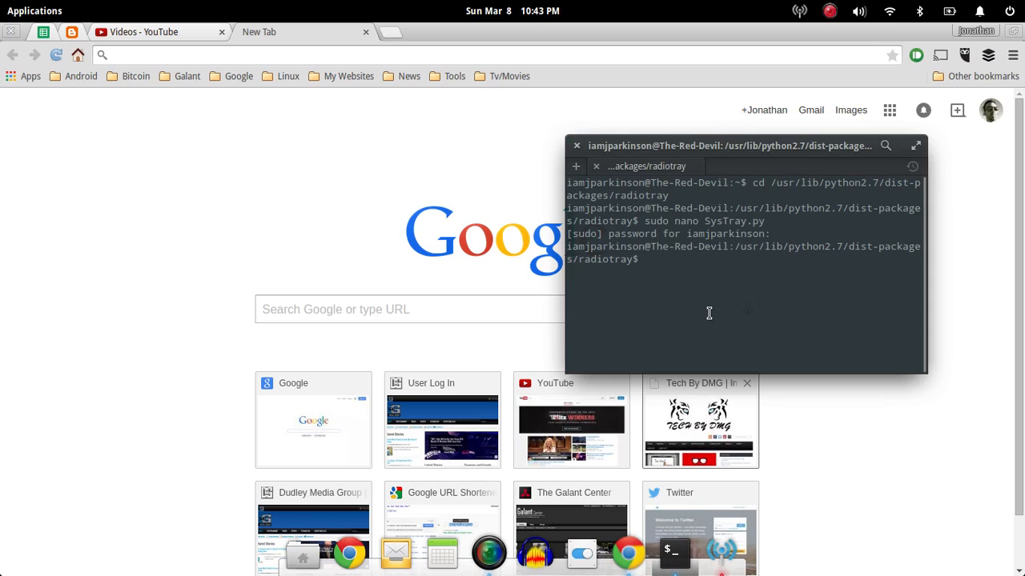
- Enter the command 'sudo nano SysTray.py' at the prompt in the radiotray package folder
text(sudo nano SysTray.py)
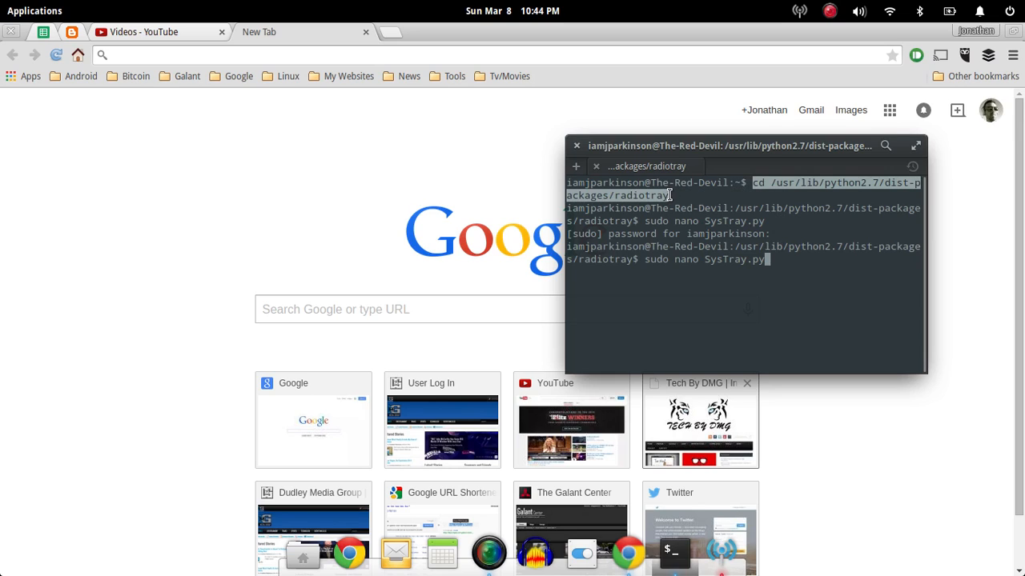
mouse_move(719, 205)
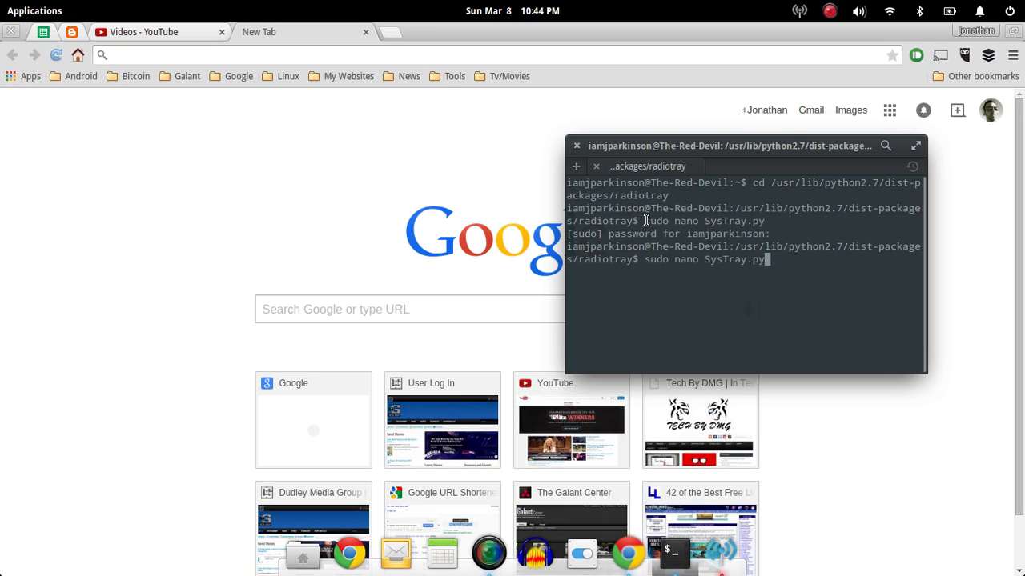
- Select the pending 'sudo nano SysTray.py' command text at the Terminal prompt
double_click(703, 221)
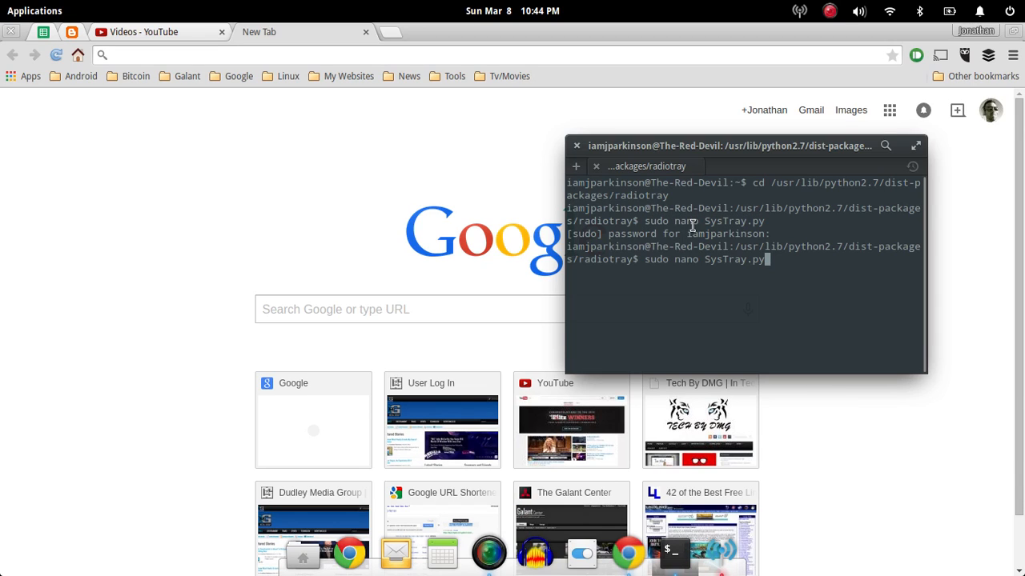
mouse_move(798, 316)
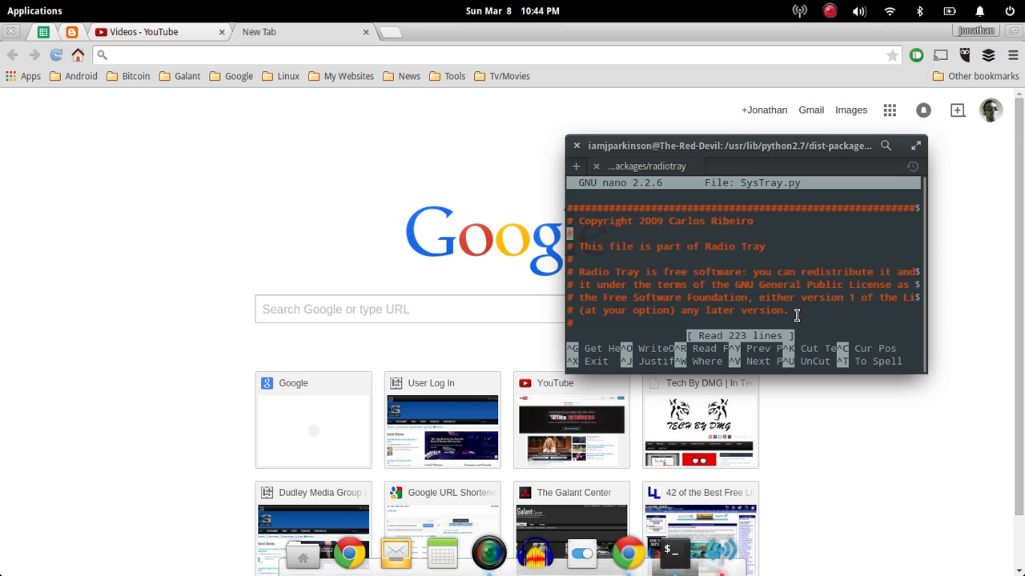
- Scroll down through SysTray.py to the def run(self) function near the end
scroll(down, 3)
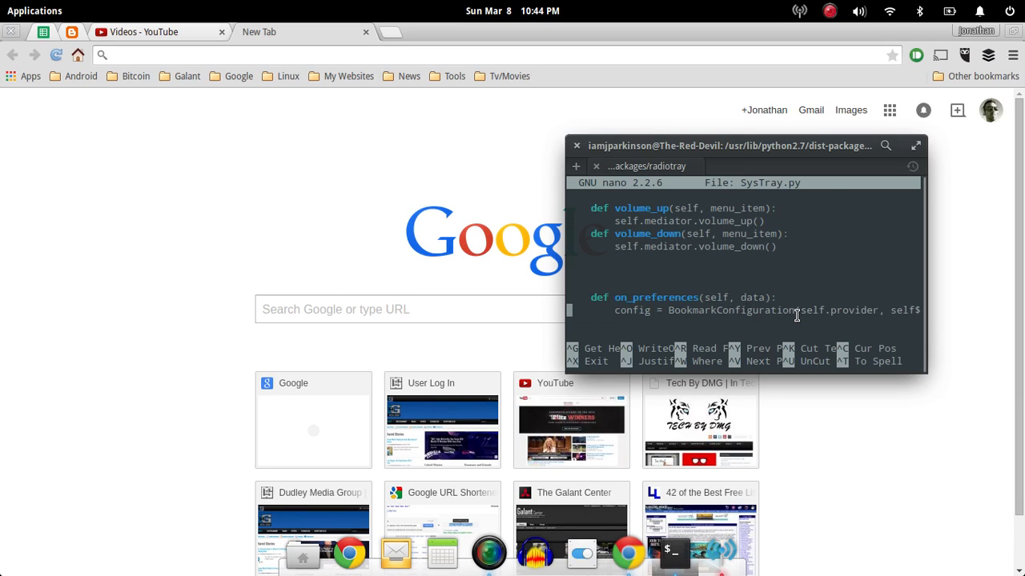
scroll(down, 3)
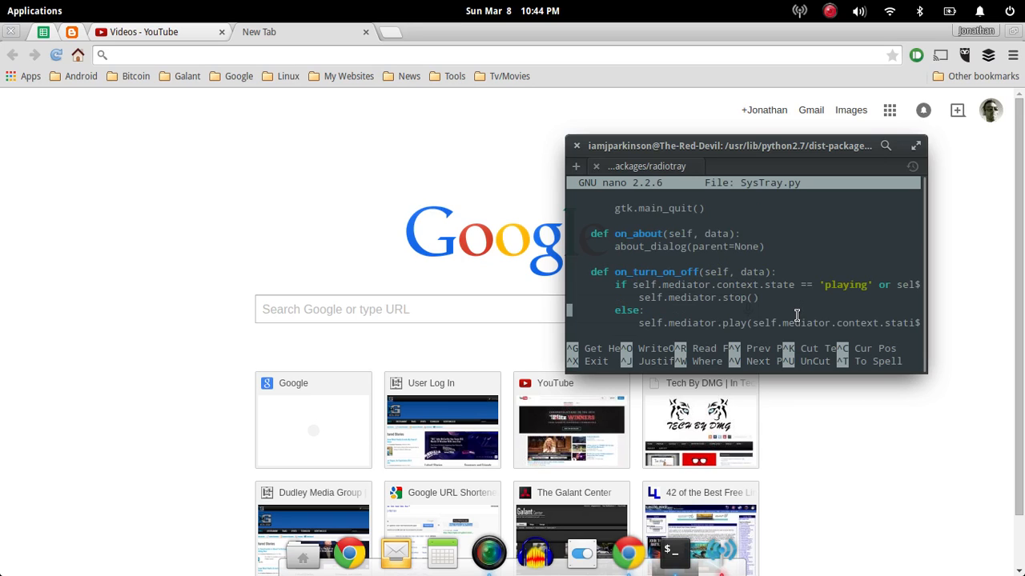
scroll(down, 3)
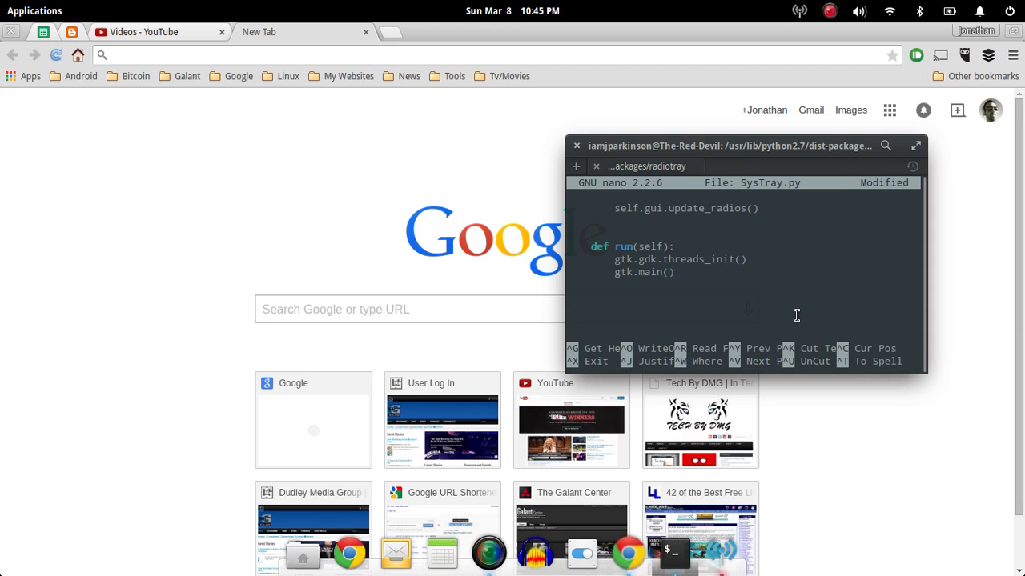
- Comment out gtk.gdk.threads_init() with #, save SysTray.py, exit nano and close the terminal
text(#)
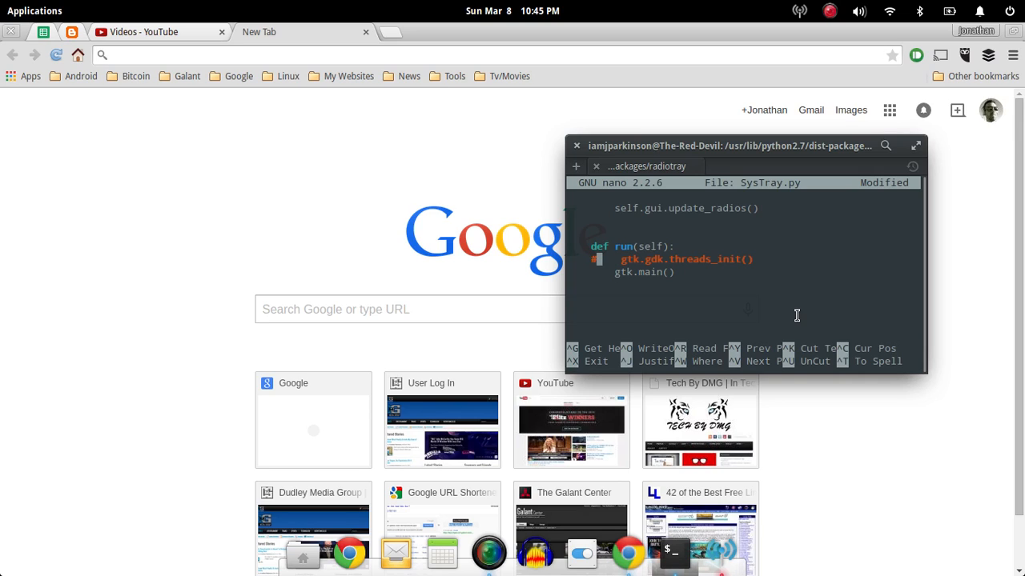
key(ctrl+o)
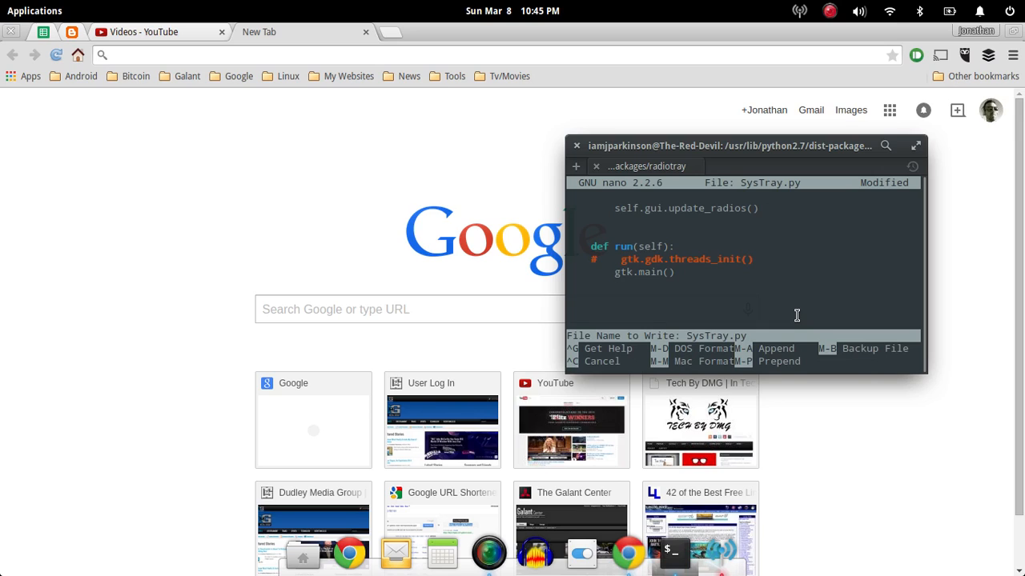
mouse_move(823, 312)
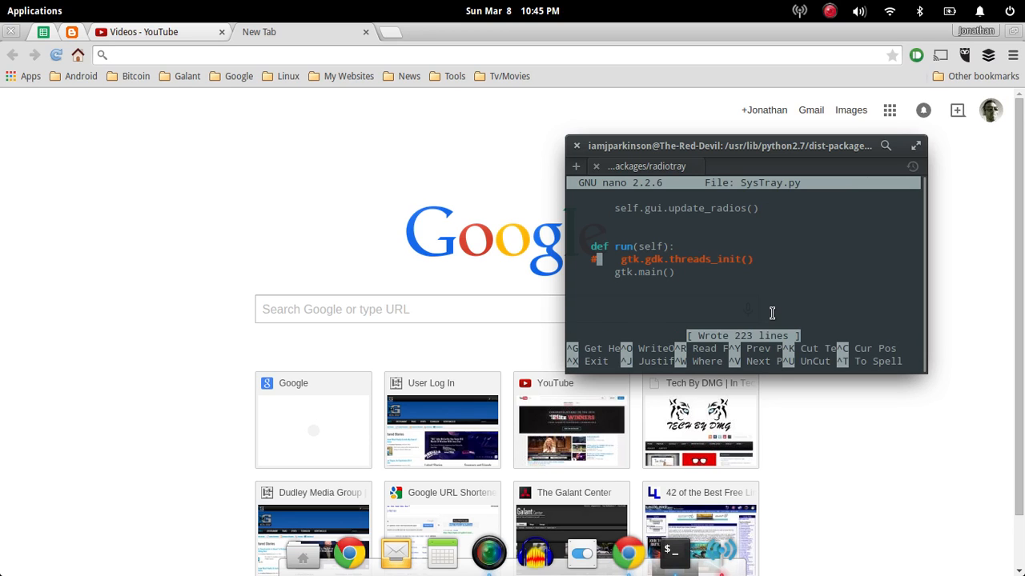
key(ctrl+x)
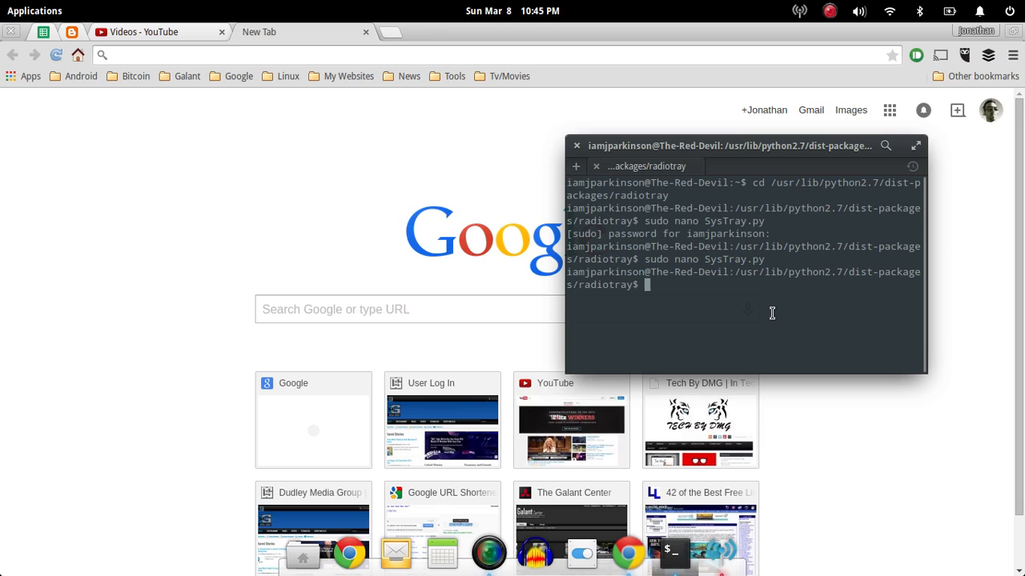
click(576, 145)
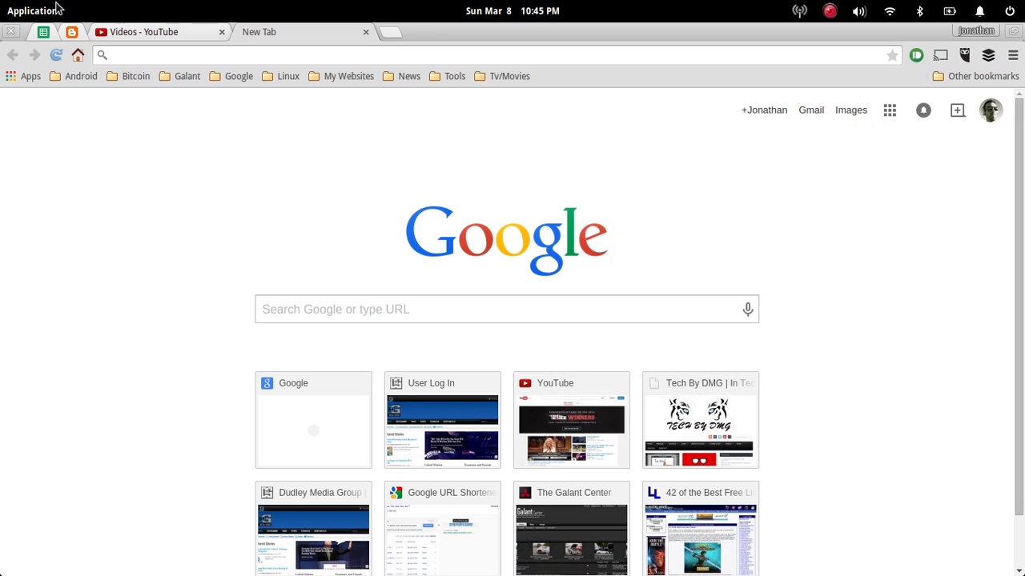
- Reopen the Applications menu on Sound & Video to relaunch Radio Tray
click(34, 9)
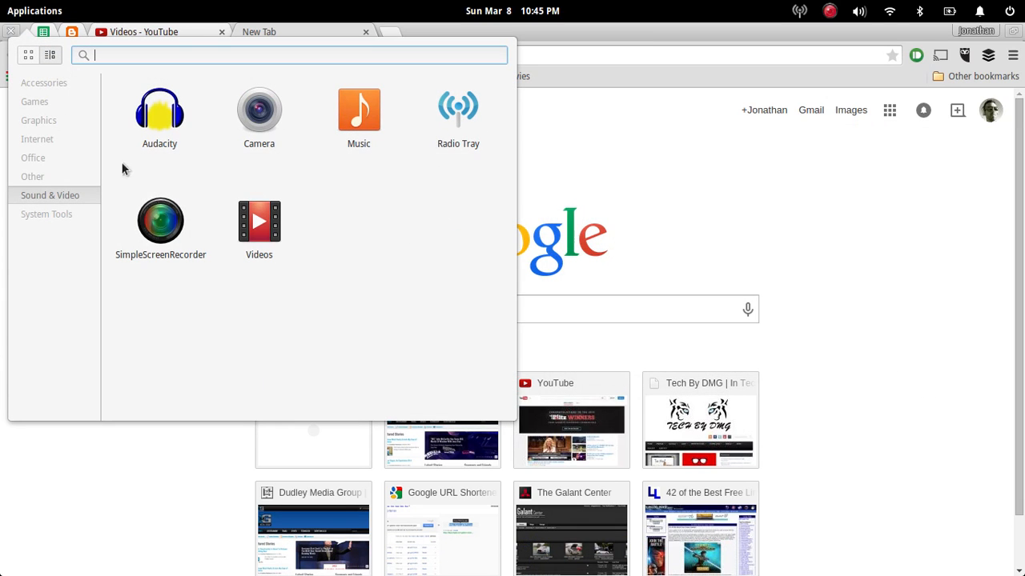
mouse_move(686, 127)
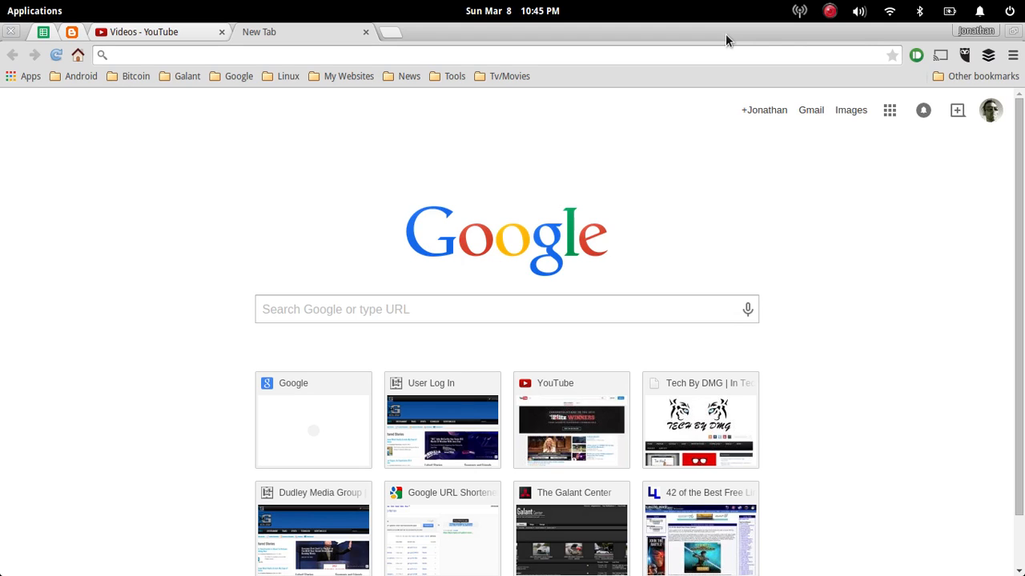
mouse_move(839, 22)
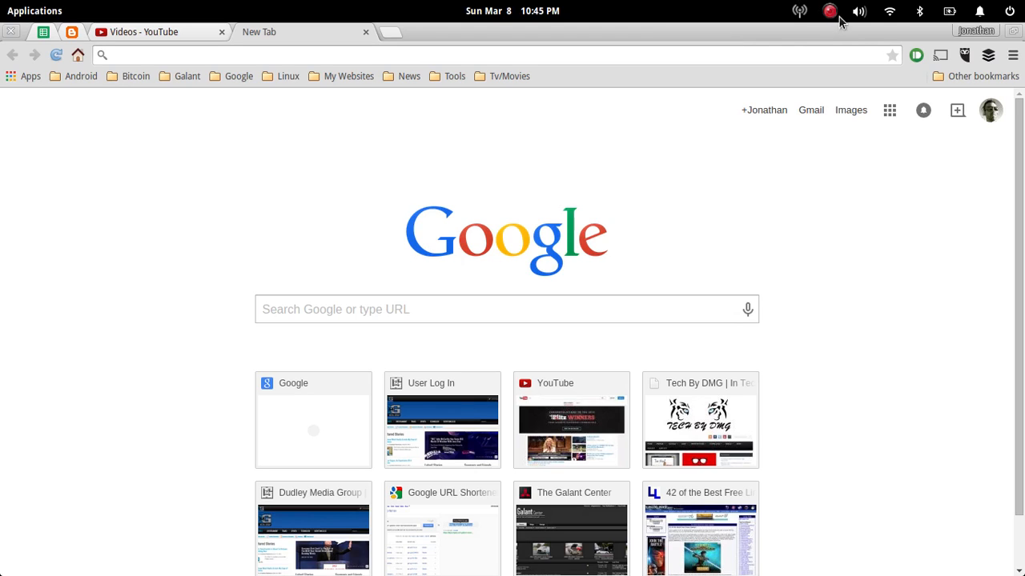